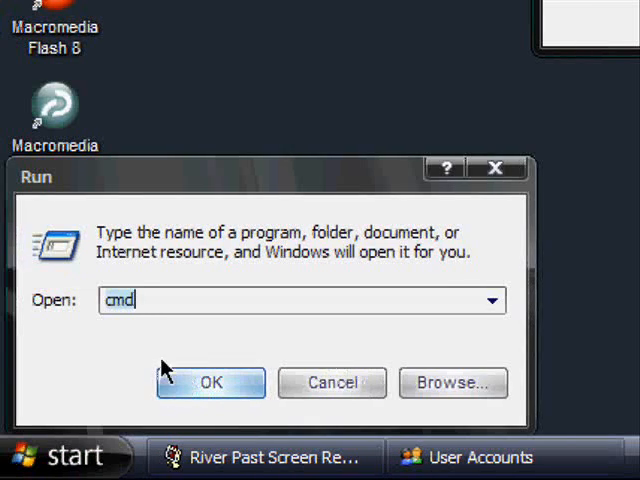
mouse_move(120, 352)
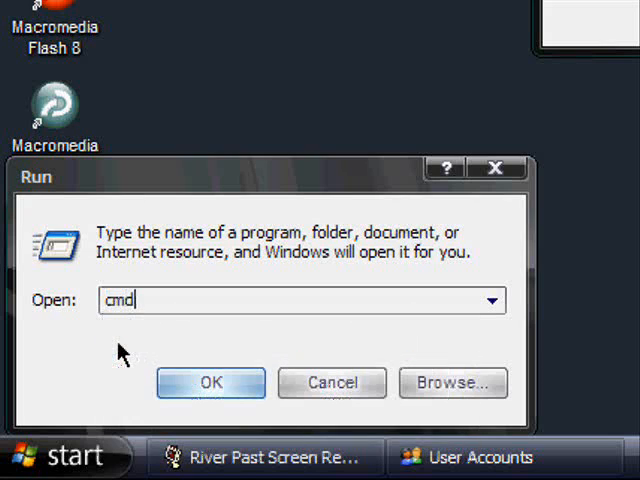
Step: Launch cmd.exe and enter 'net user' to list the laptop's user accounts
click(210, 382)
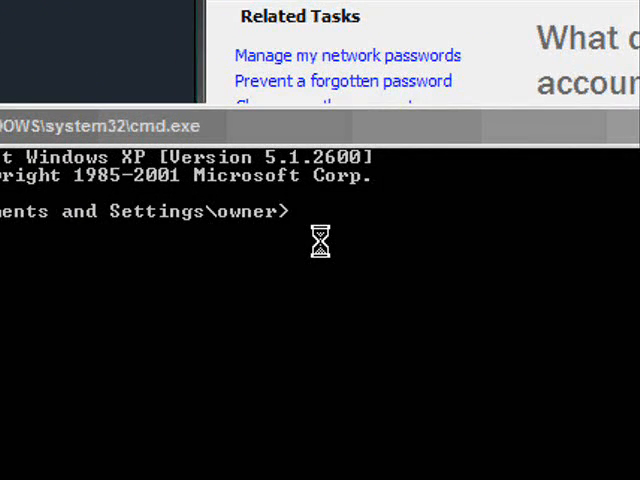
text(net user)
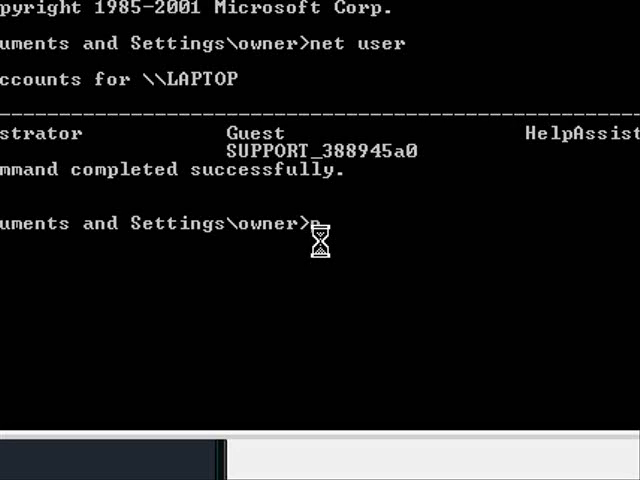
Step: Enter 'net user owner *' to begin setting a new password for the owner account
text(net user o)
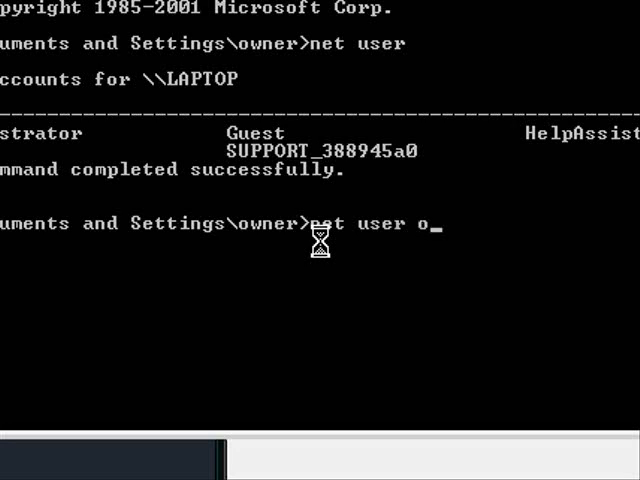
text(wner)
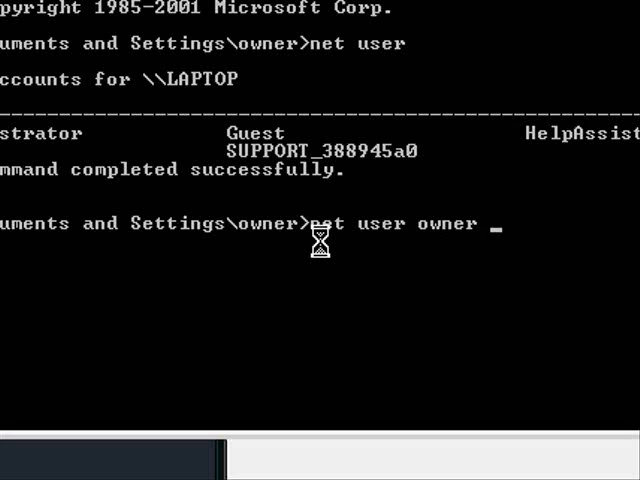
text(*)
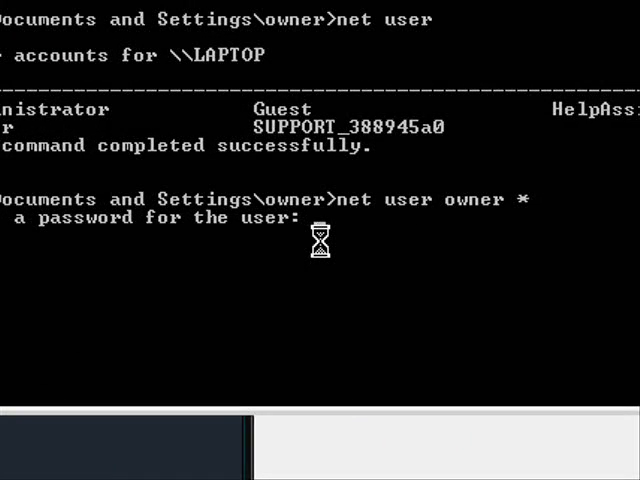
Step: Submit the new owner password, reaching the retype-to-confirm prompt
key(Enter)
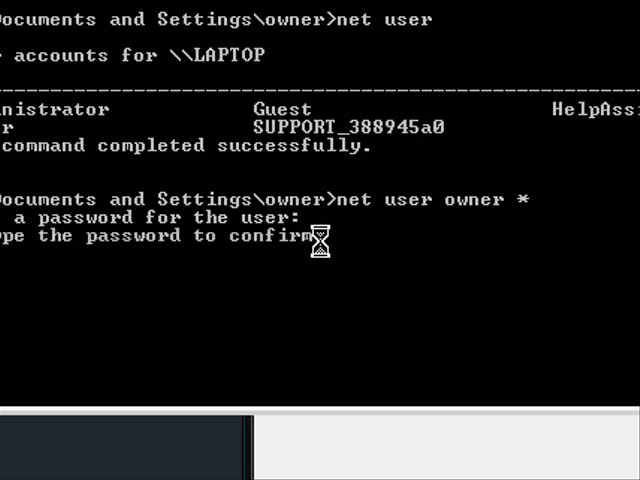